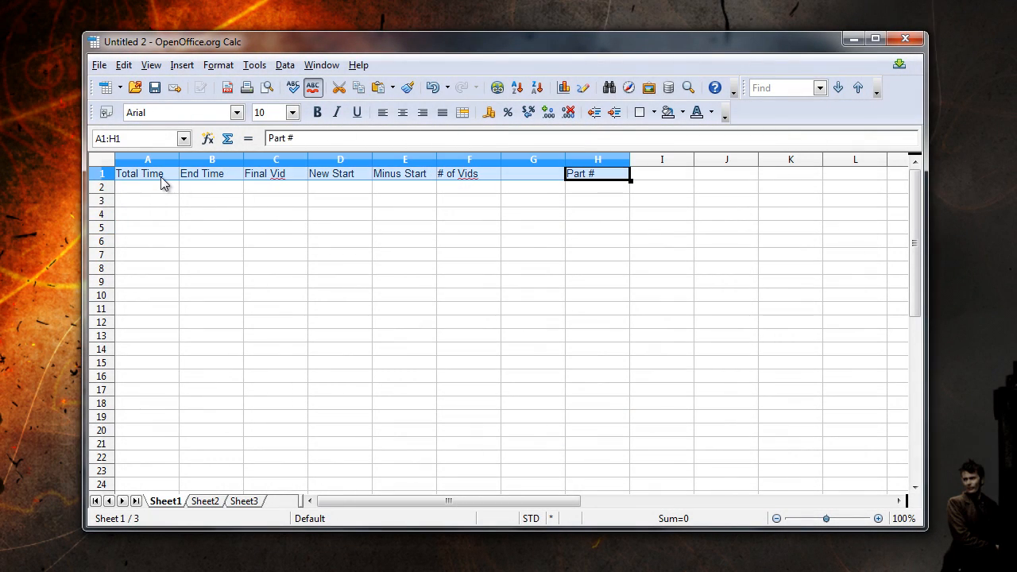
- Review each header column from Total Time through Part # and check a recording's details
click(147, 159)
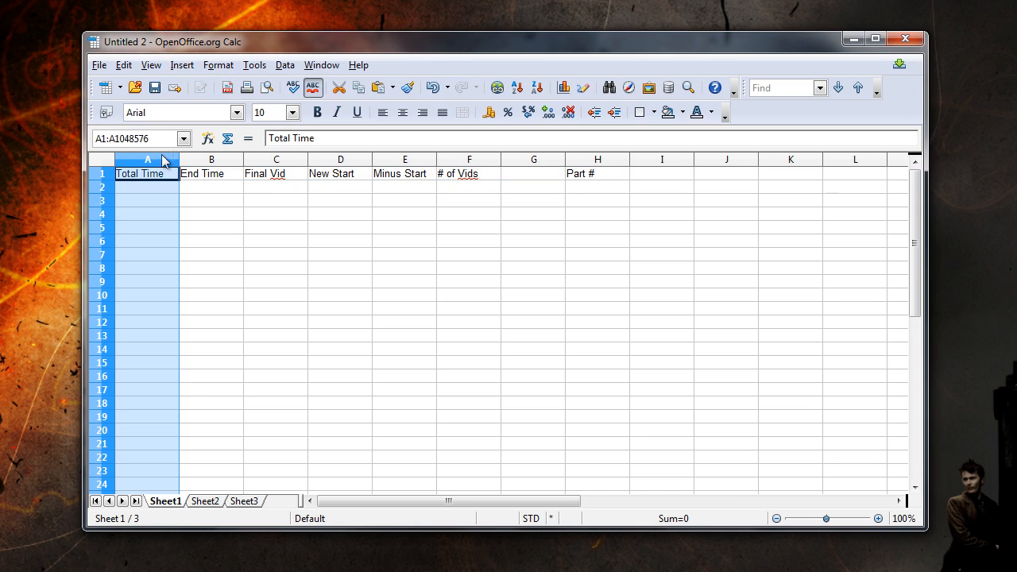
click(212, 158)
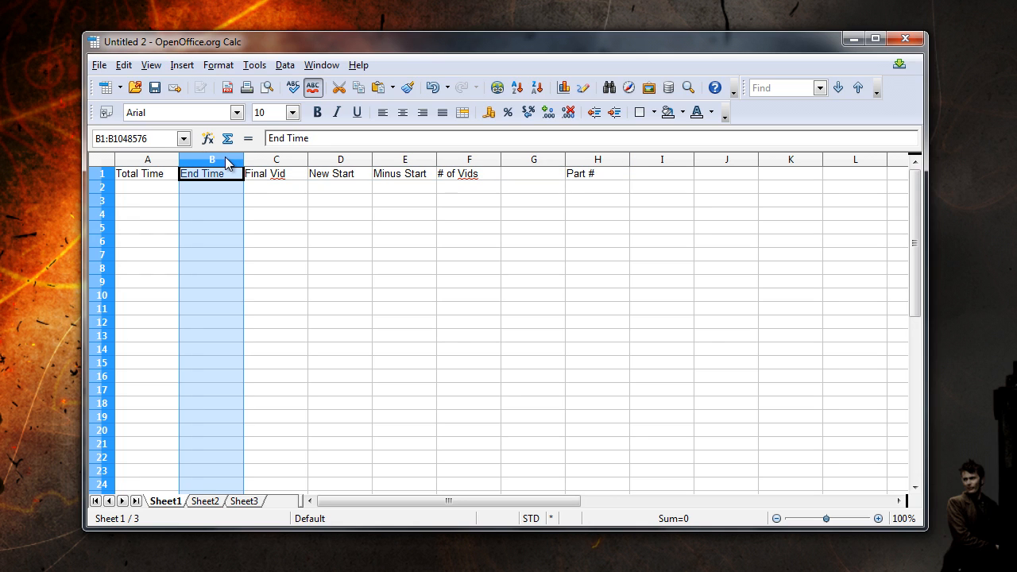
mouse_move(283, 146)
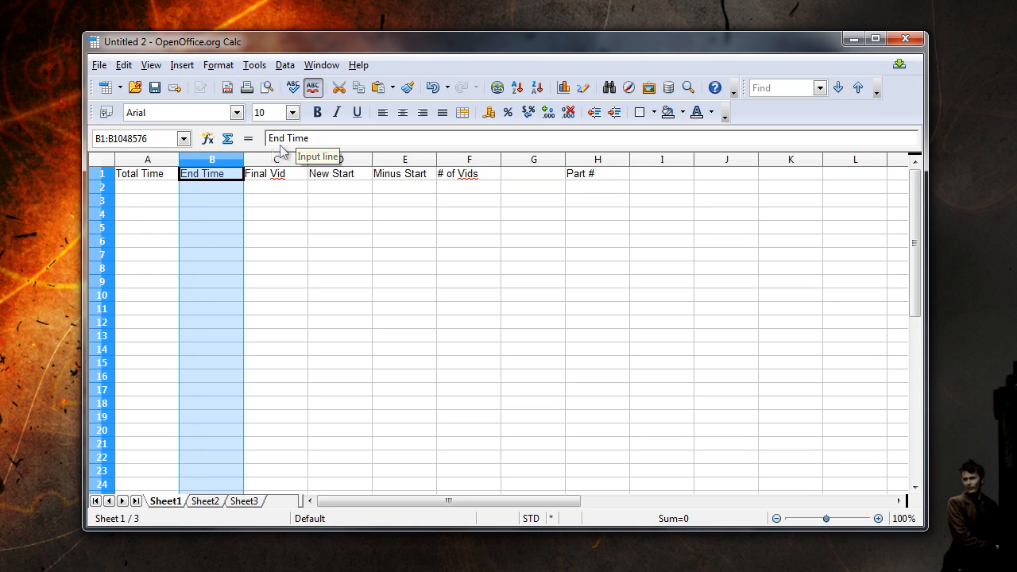
click(276, 173)
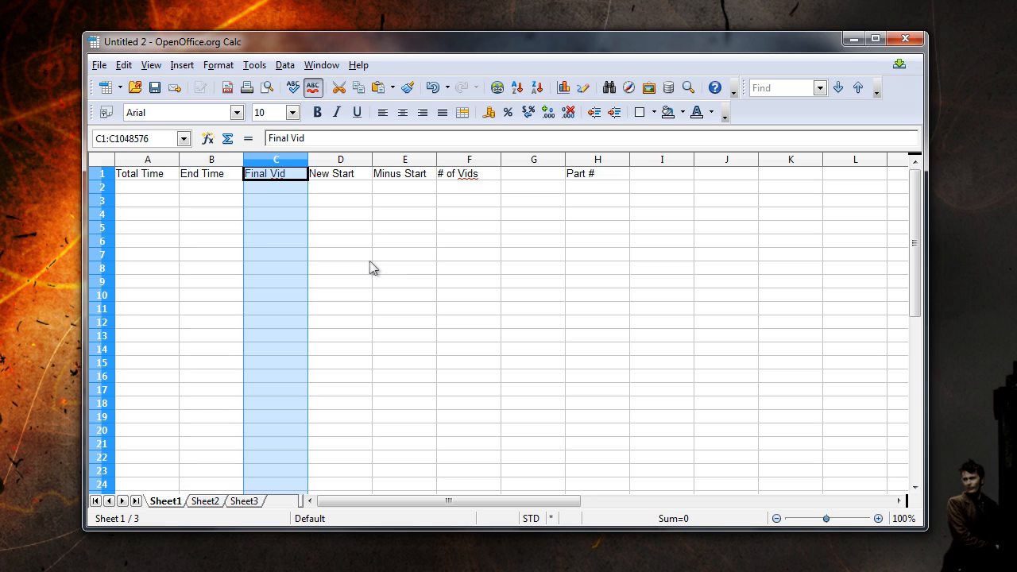
mouse_move(356, 197)
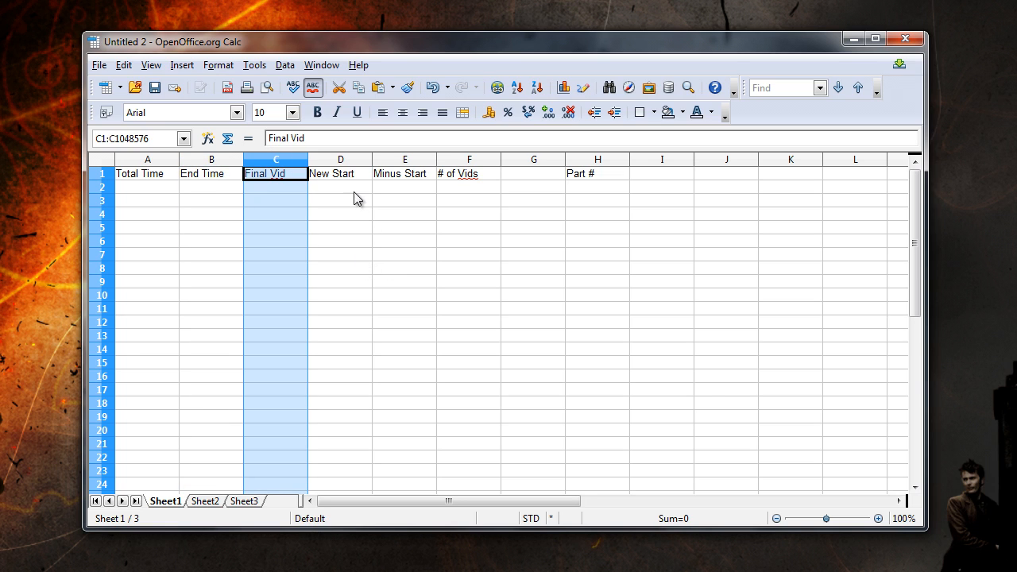
click(340, 158)
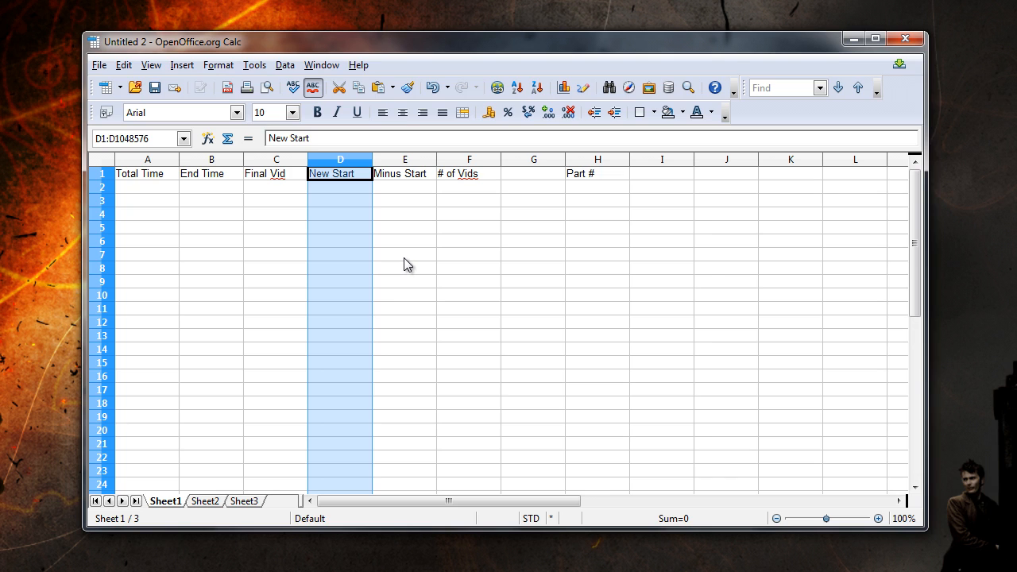
click(403, 159)
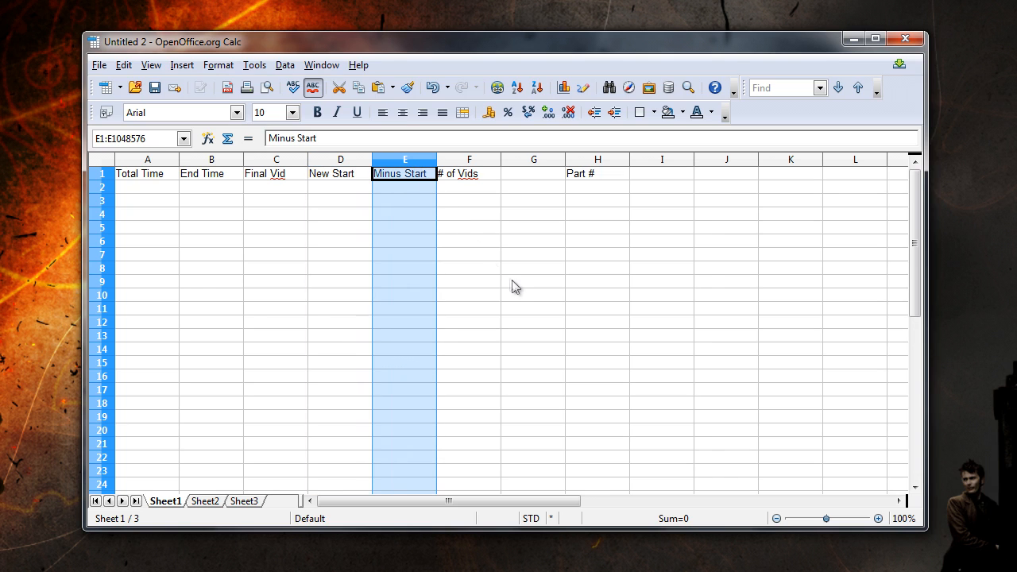
mouse_move(511, 284)
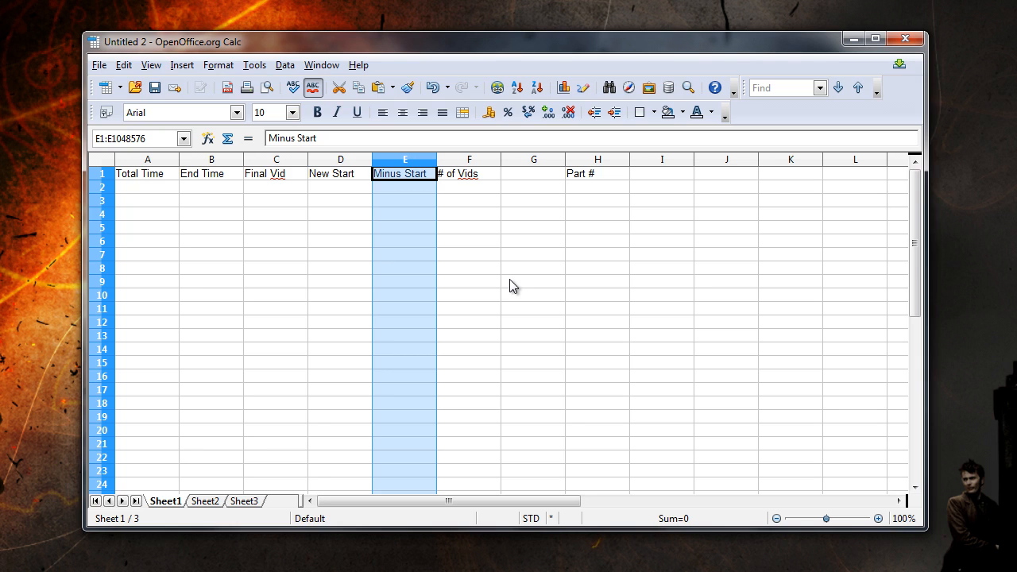
click(468, 159)
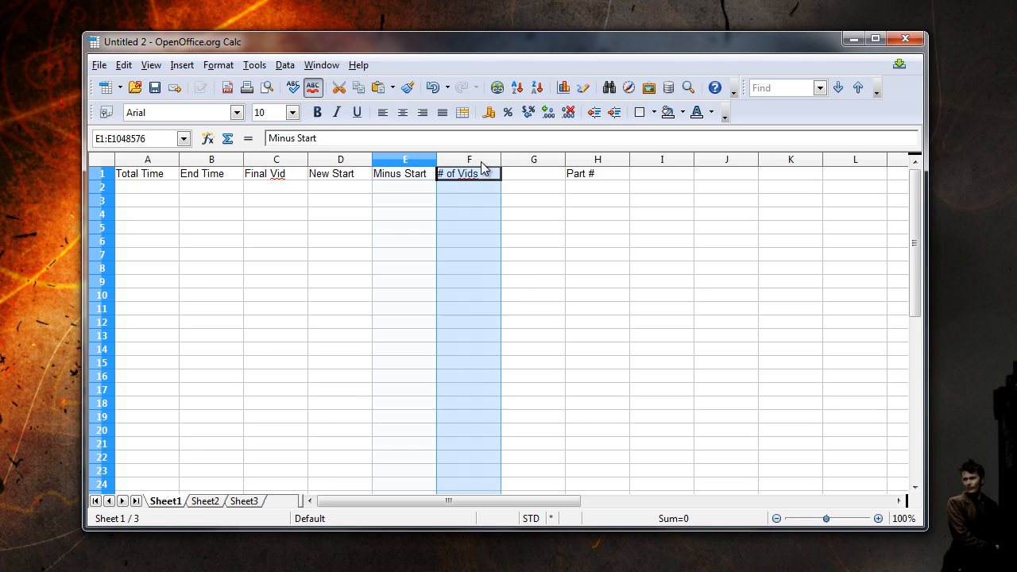
click(468, 159)
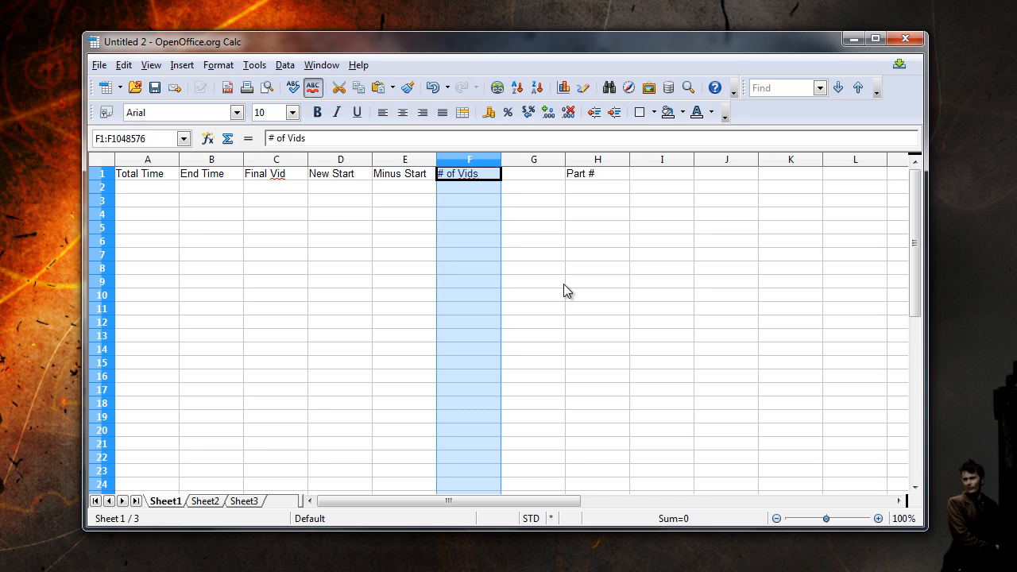
mouse_move(537, 173)
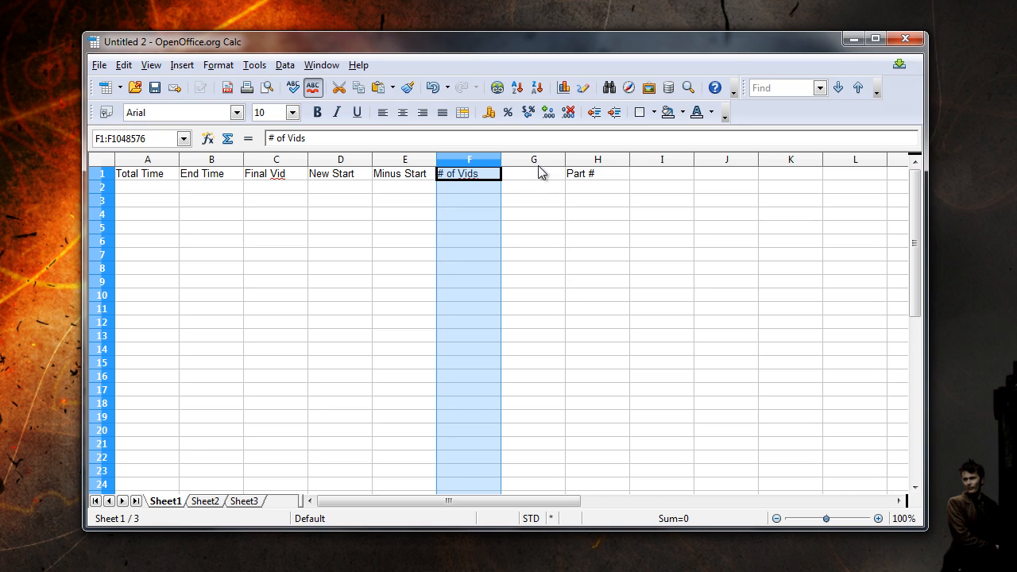
click(533, 173)
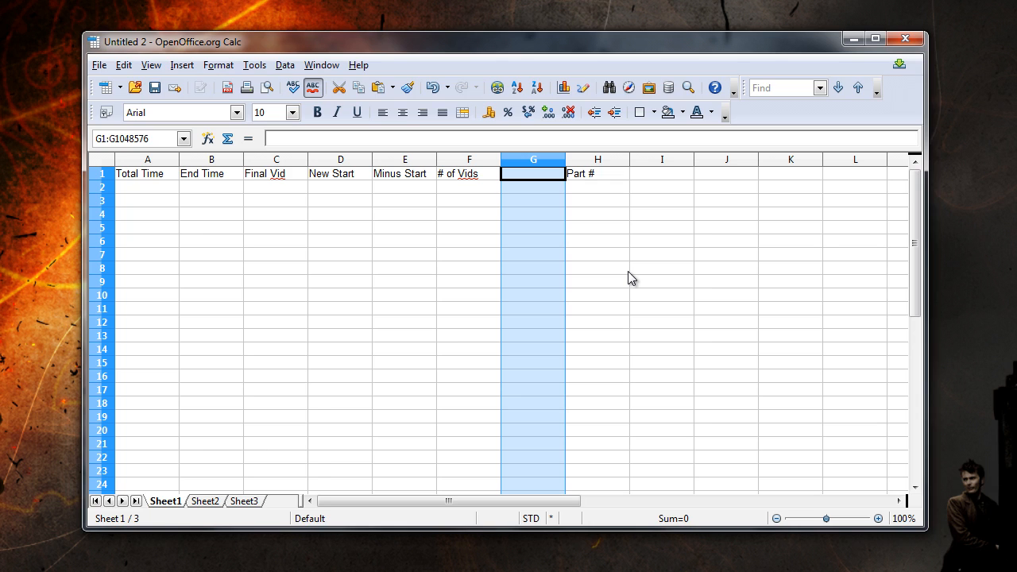
click(597, 159)
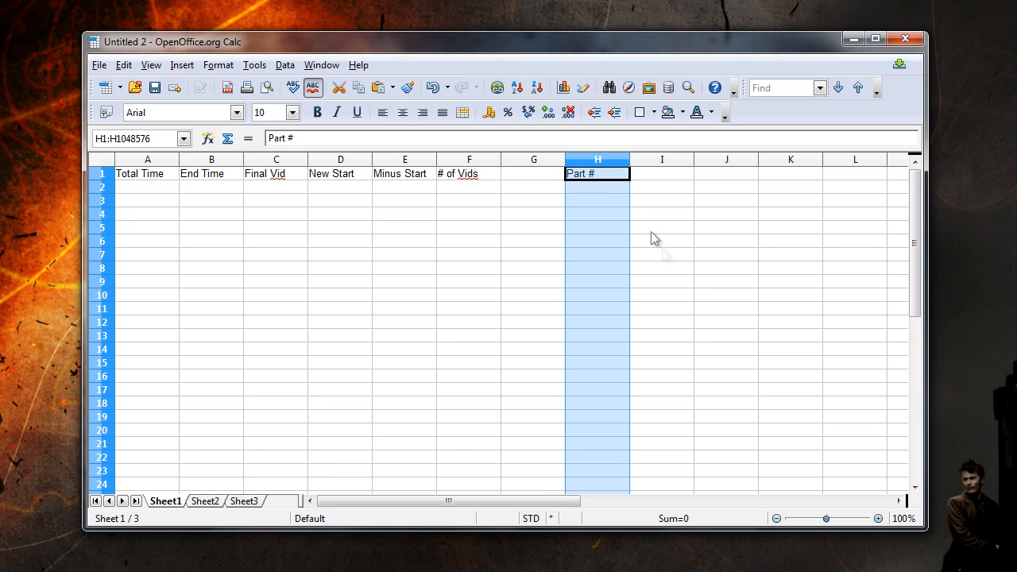
mouse_move(674, 279)
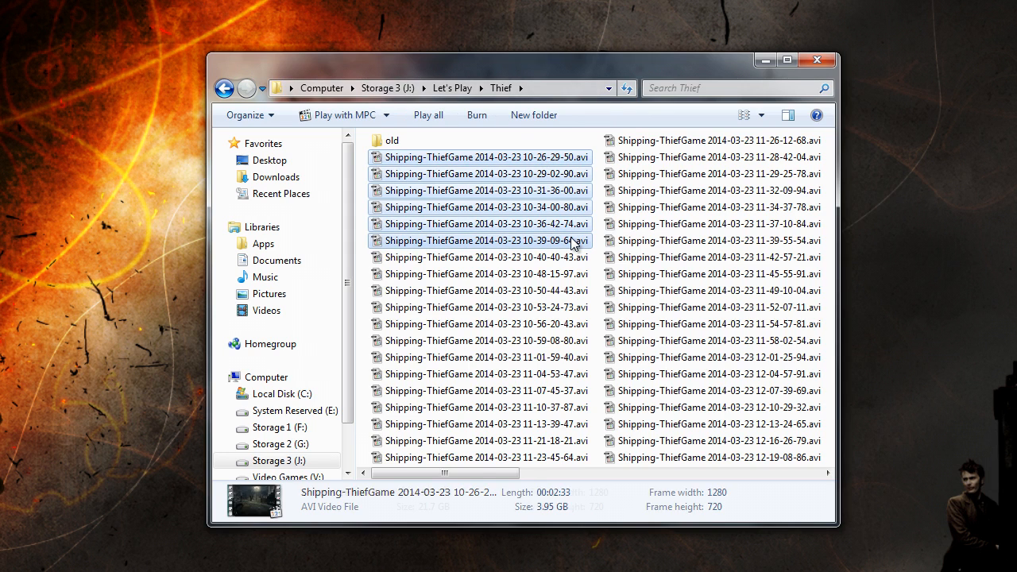
click(486, 241)
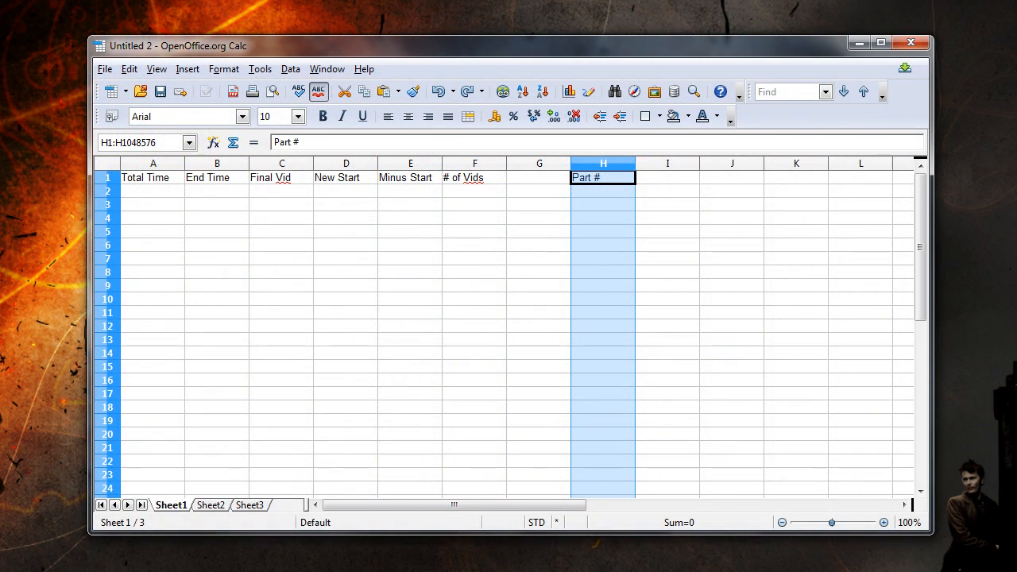
mouse_move(153, 197)
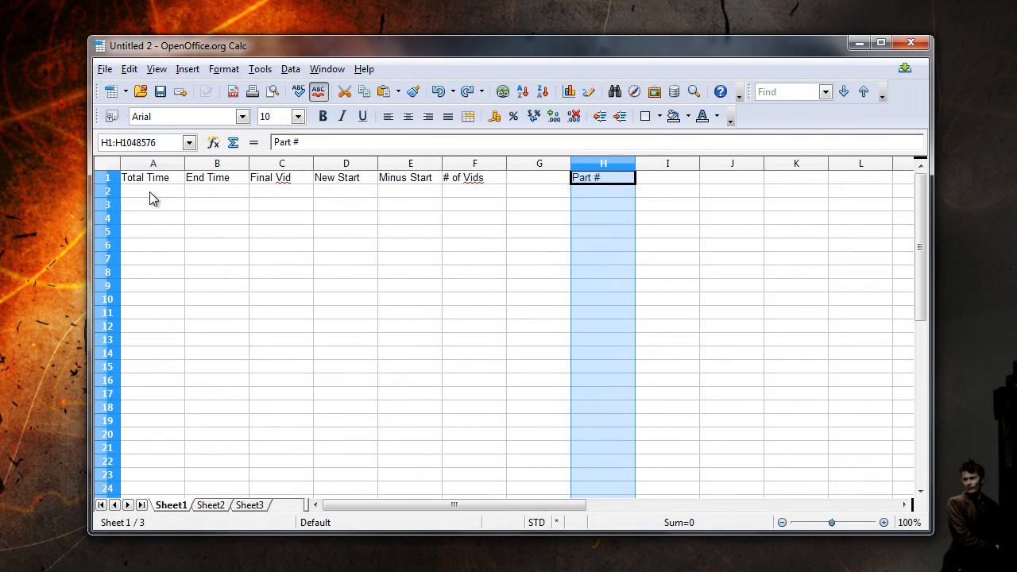
- Format the cells under Total Time through Minus Start as MM:SS time
click(327, 70)
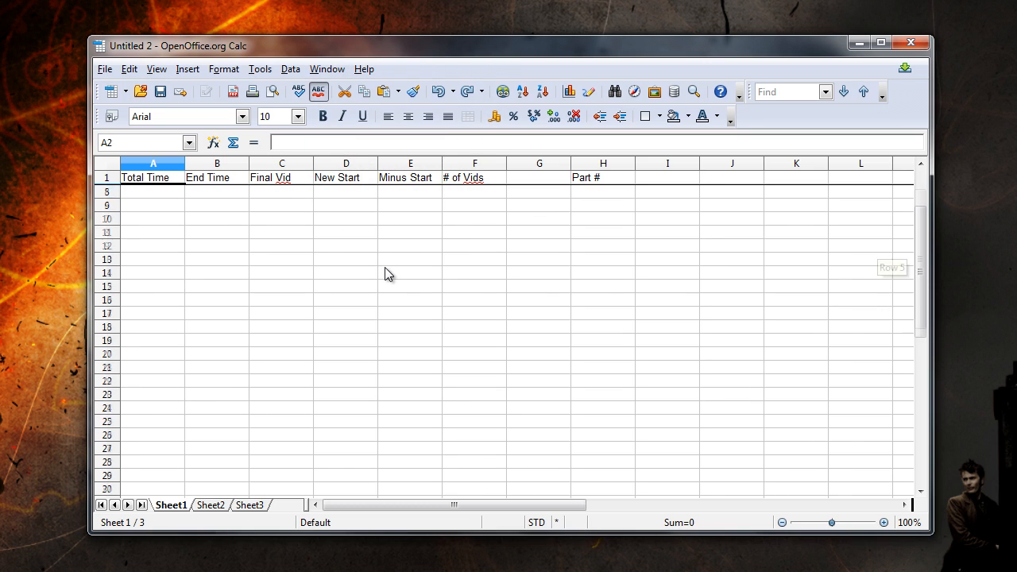
scroll(down, 3)
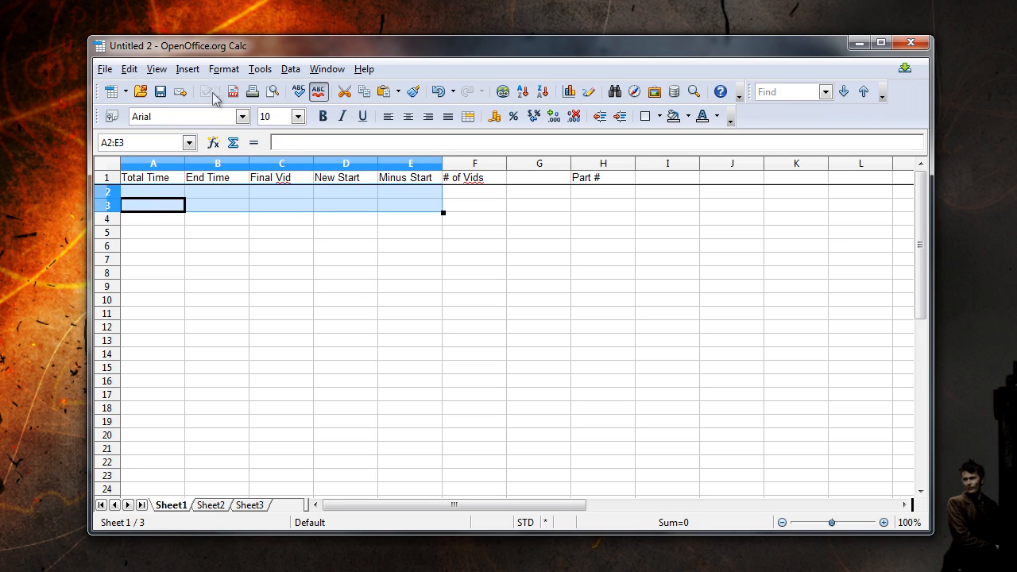
mouse_move(227, 73)
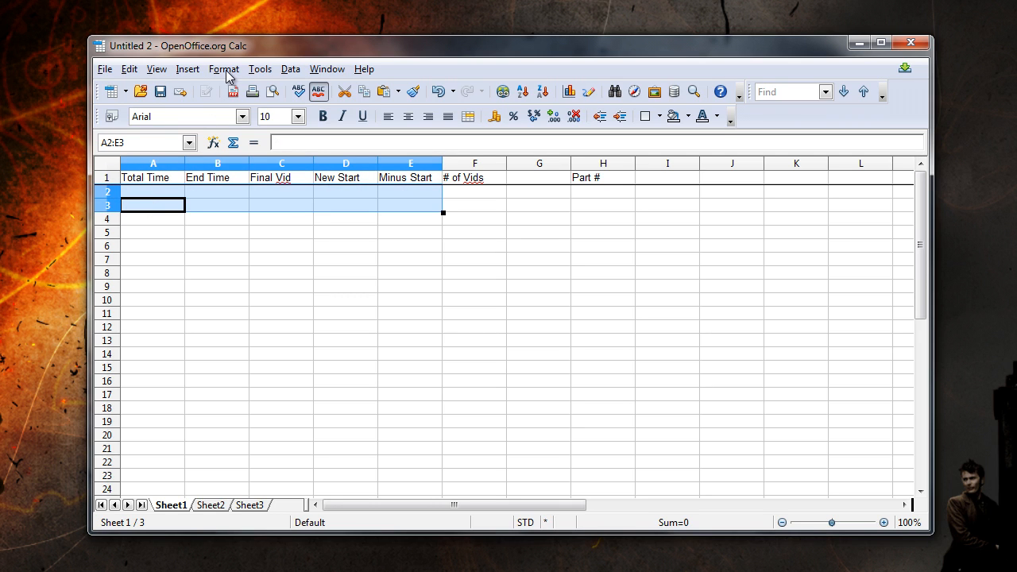
click(224, 68)
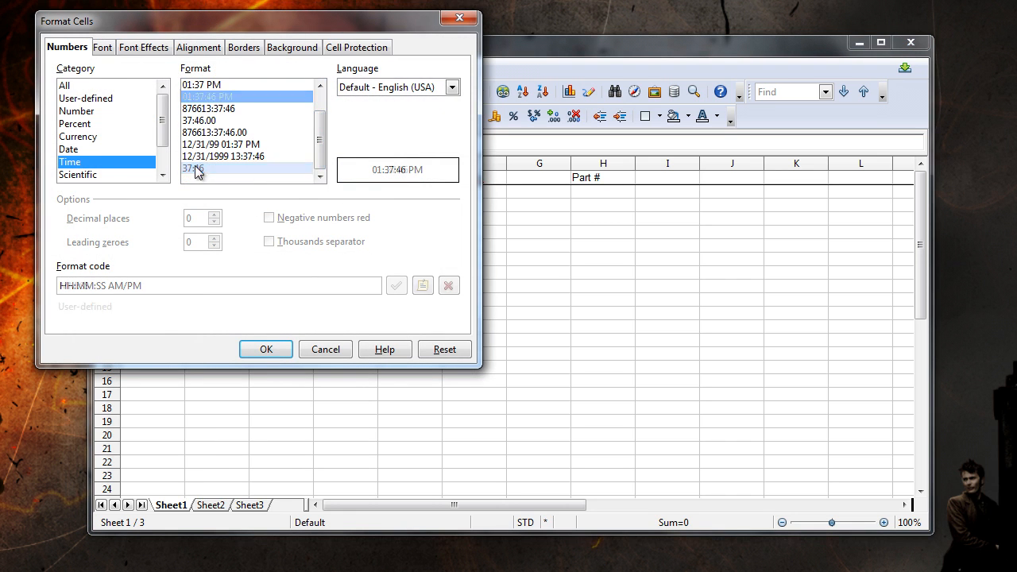
click(194, 168)
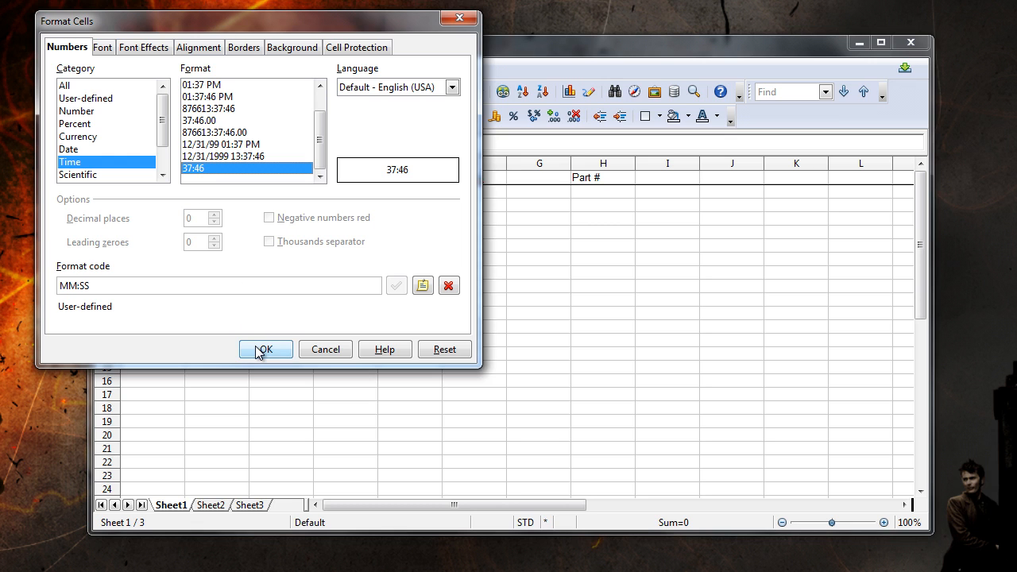
click(265, 349)
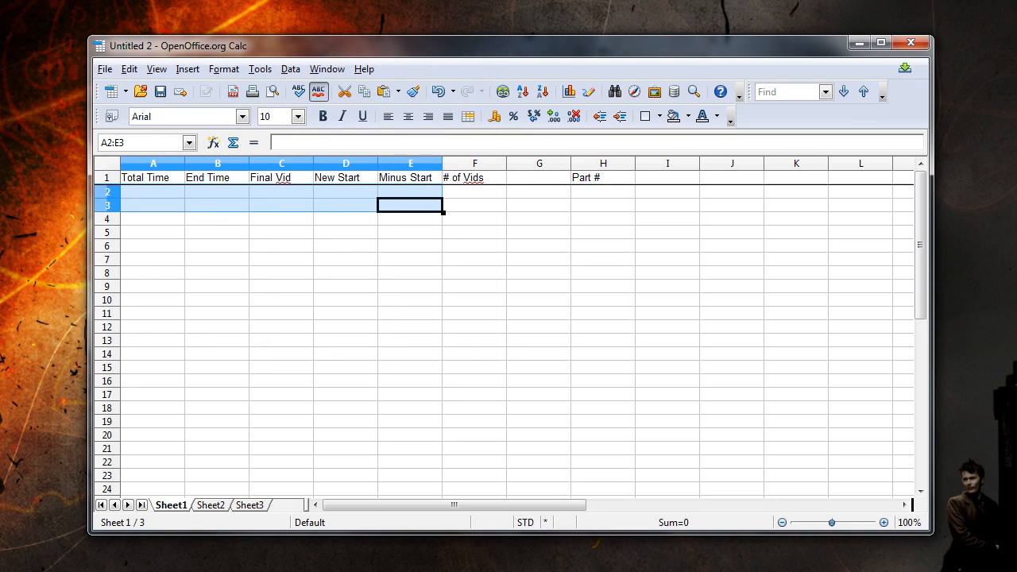
mouse_move(347, 197)
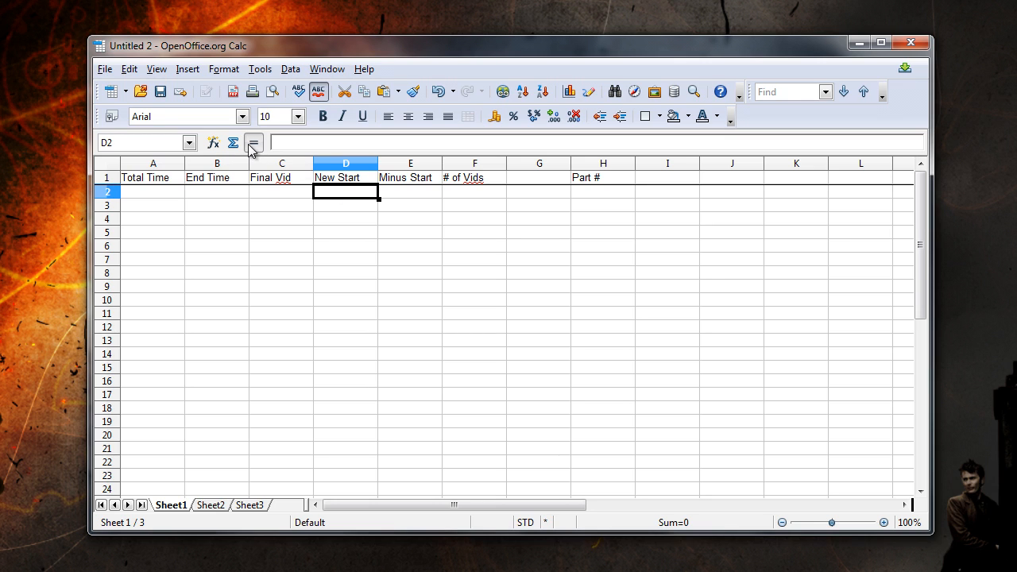
- Enter =C2-(A2-B2) as the New Start formula in D2 and begin the same in D3
text(=C2-)
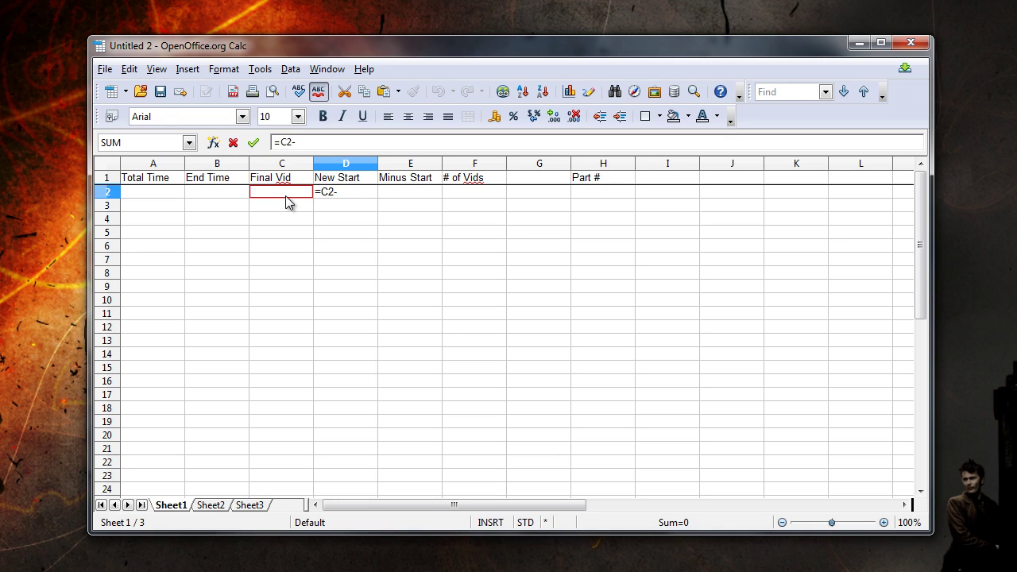
click(151, 190)
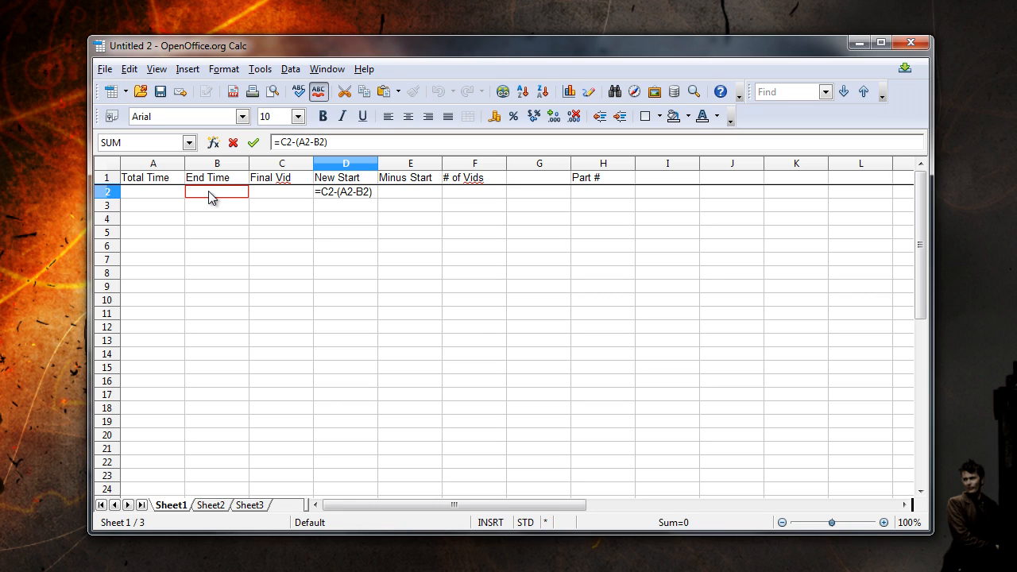
key(Return)
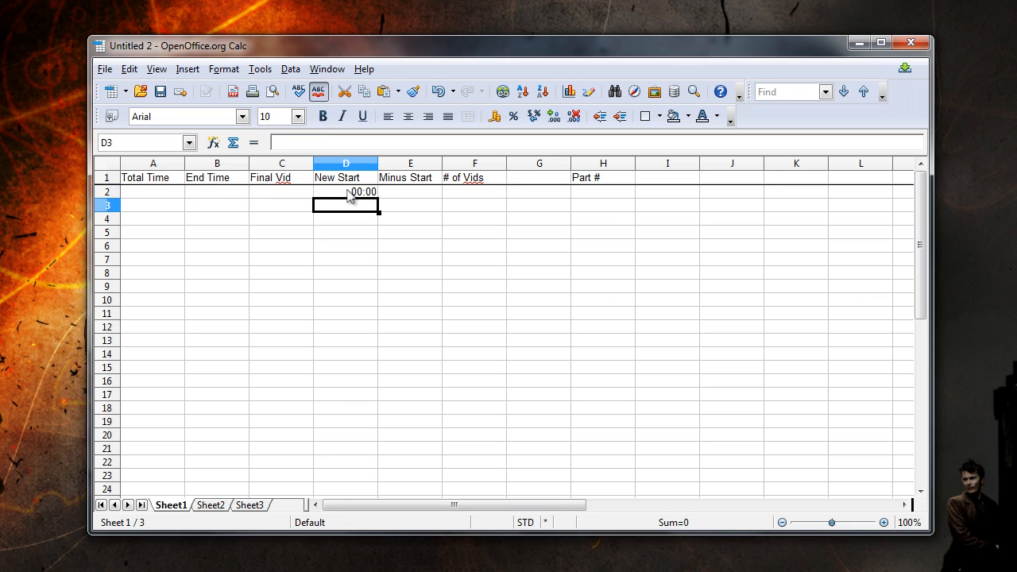
text(=C2-(A2-B2))
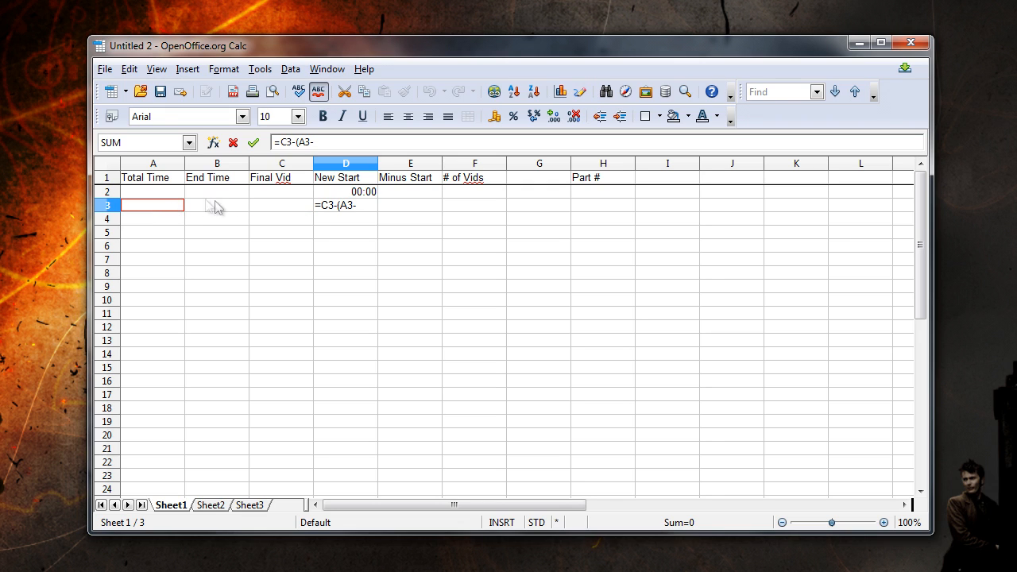
click(216, 205)
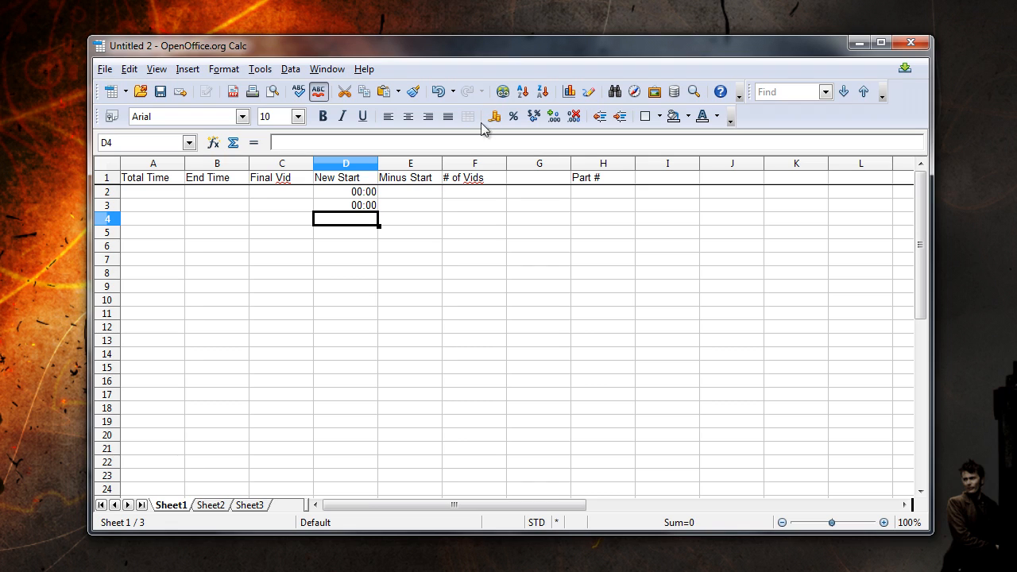
- Build E3's Minus Start formula as row 3 Total Time minus row 2 New Start
click(409, 190)
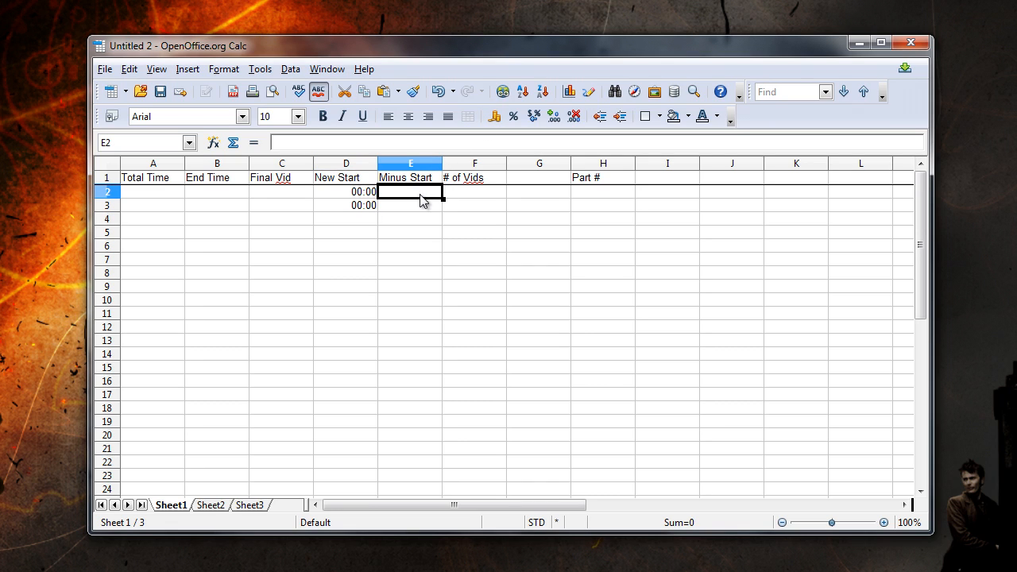
mouse_move(421, 213)
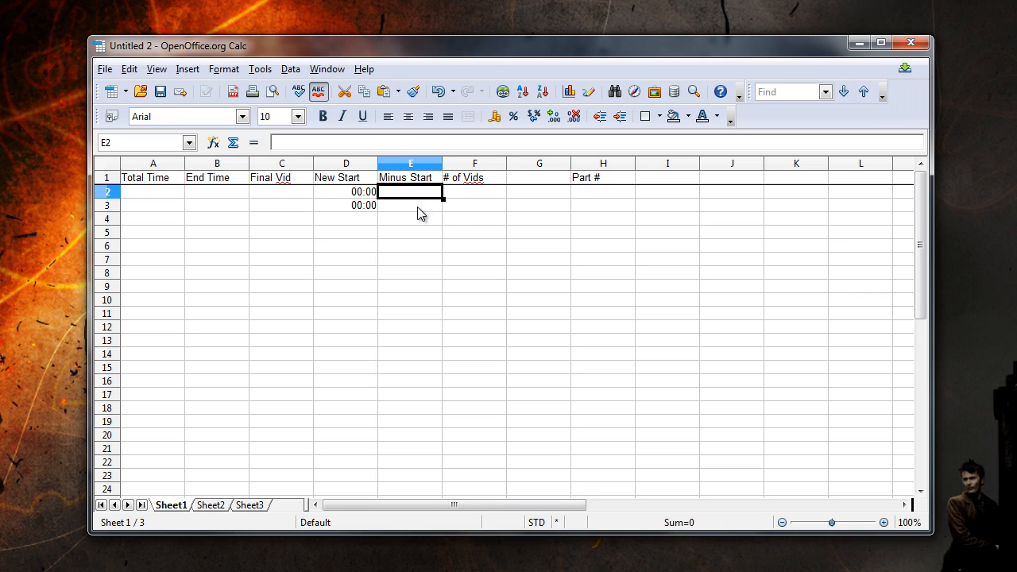
click(410, 205)
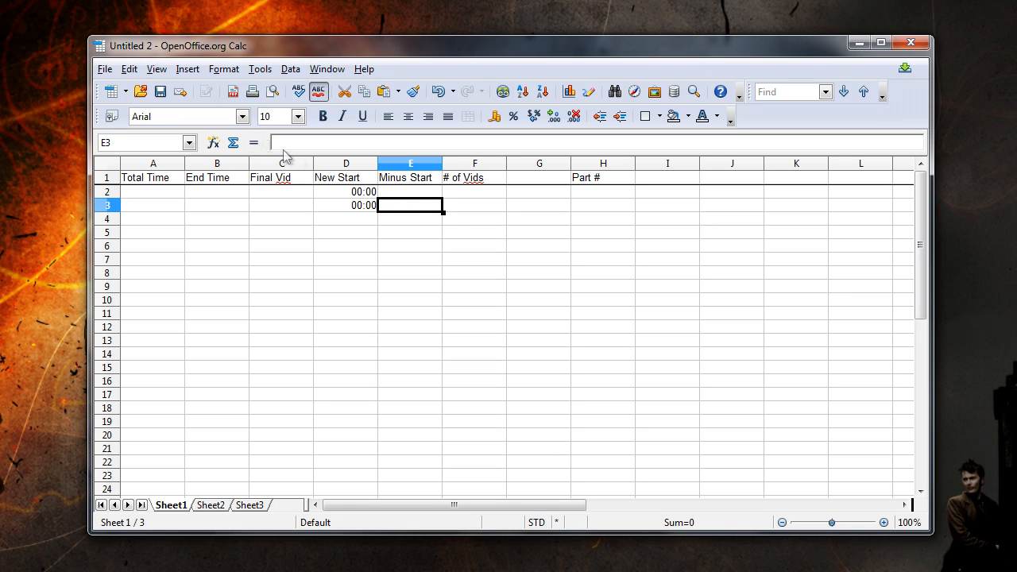
text(=)
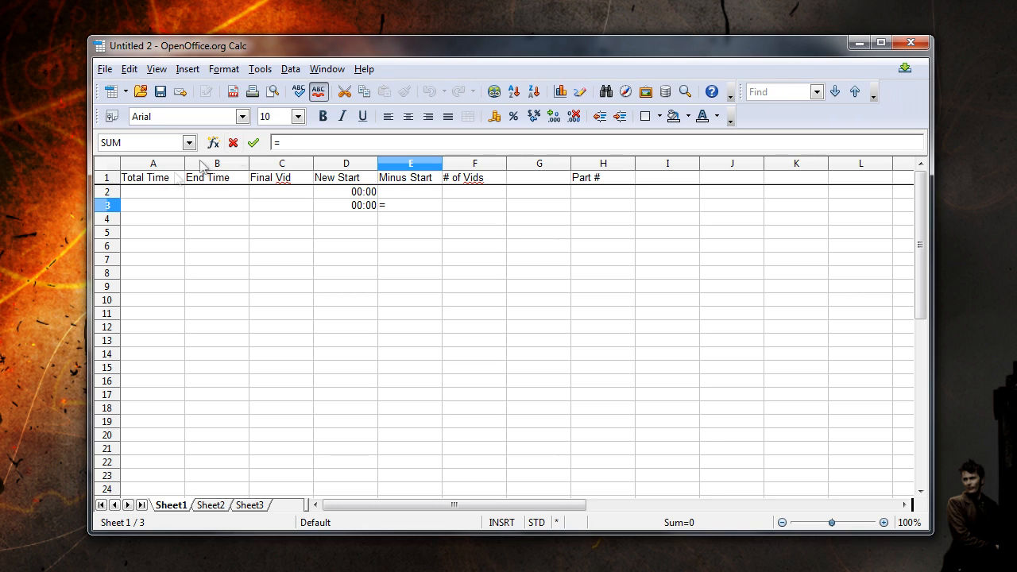
click(151, 205)
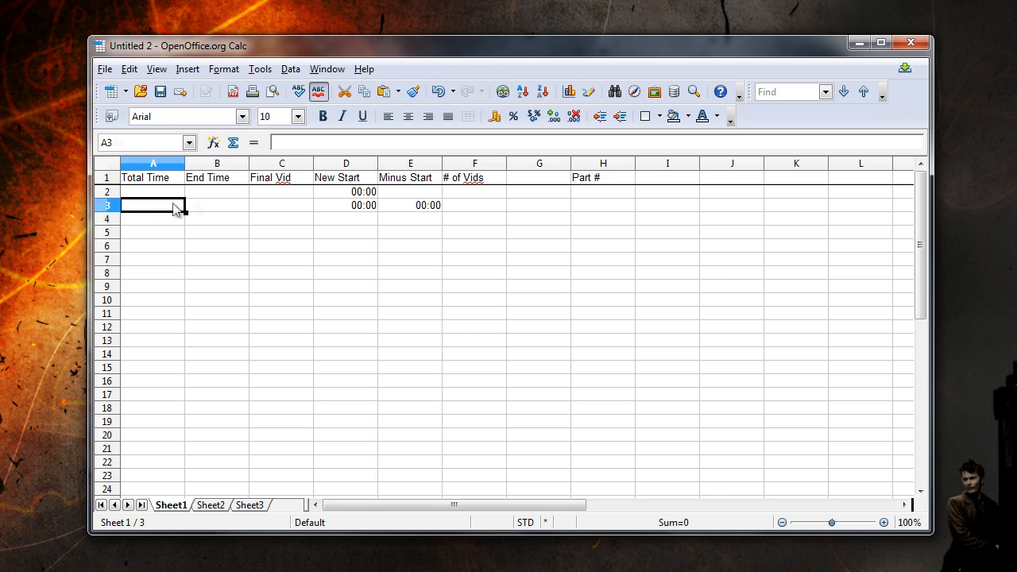
- Fill A3:E3 formulas down through row 23 and spot-check the copied New Start and Minus Start cells
drag(152, 205, 409, 205)
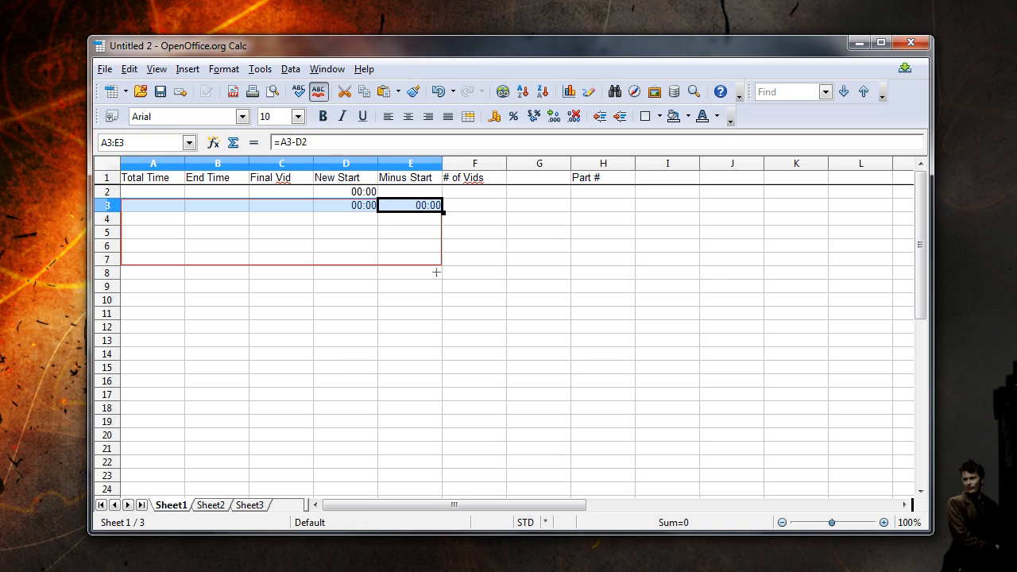
drag(435, 272, 414, 478)
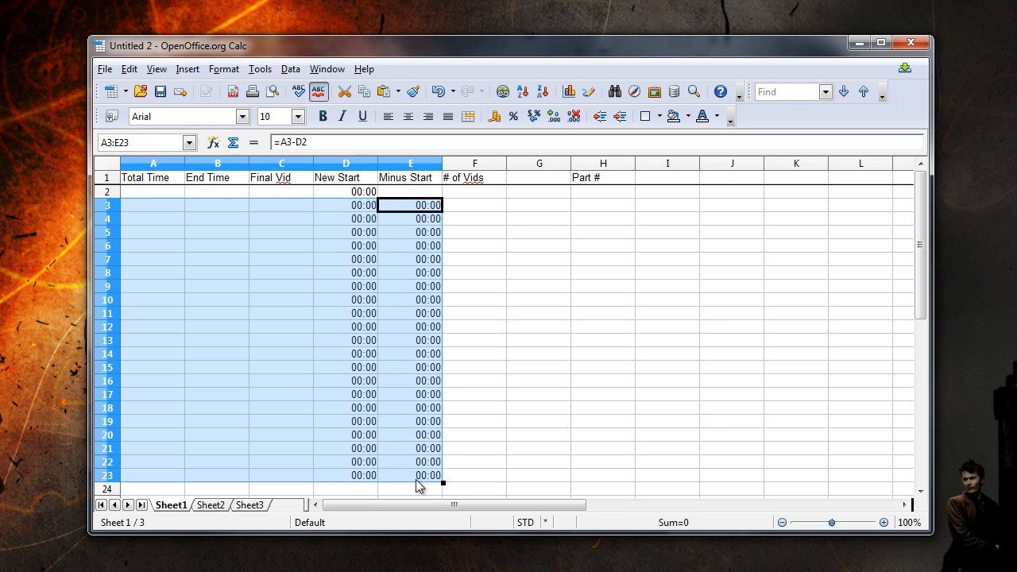
mouse_move(486, 445)
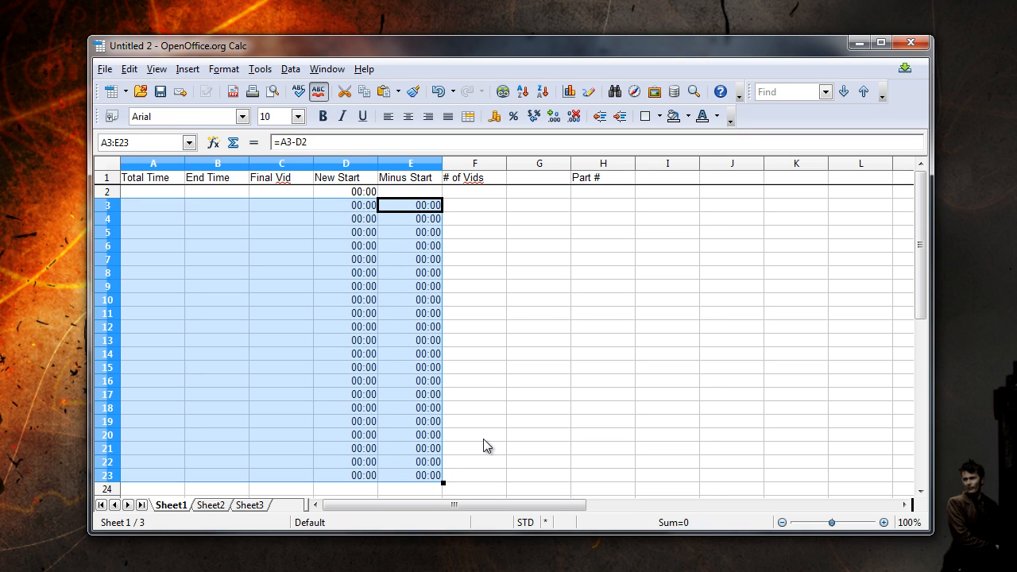
click(365, 475)
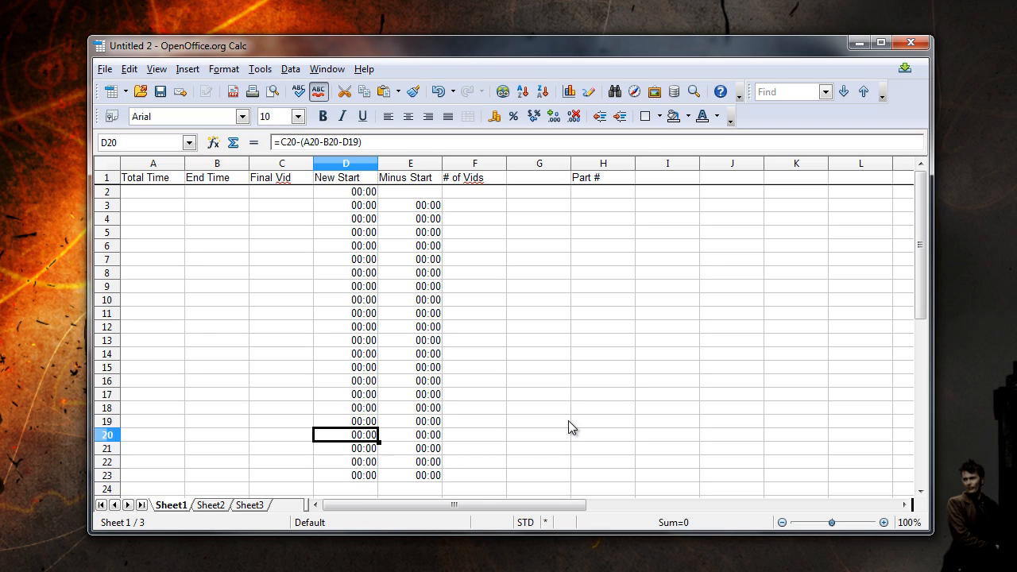
click(347, 353)
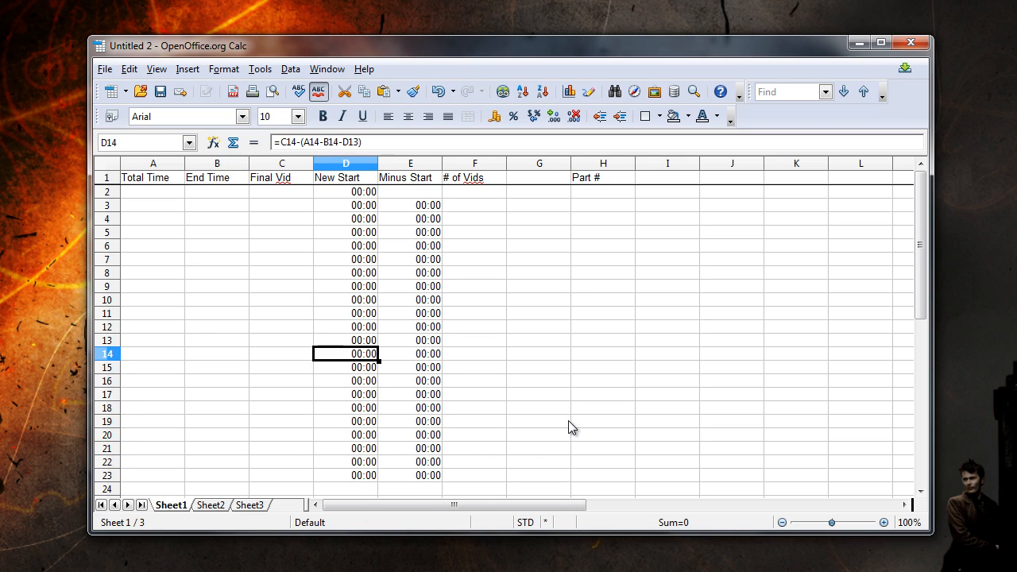
click(410, 340)
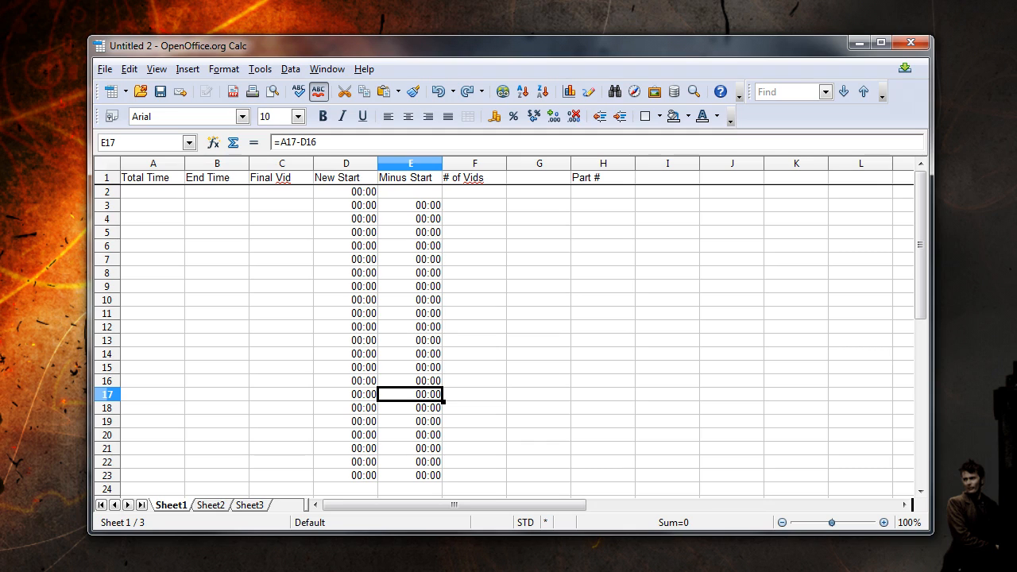
mouse_move(183, 163)
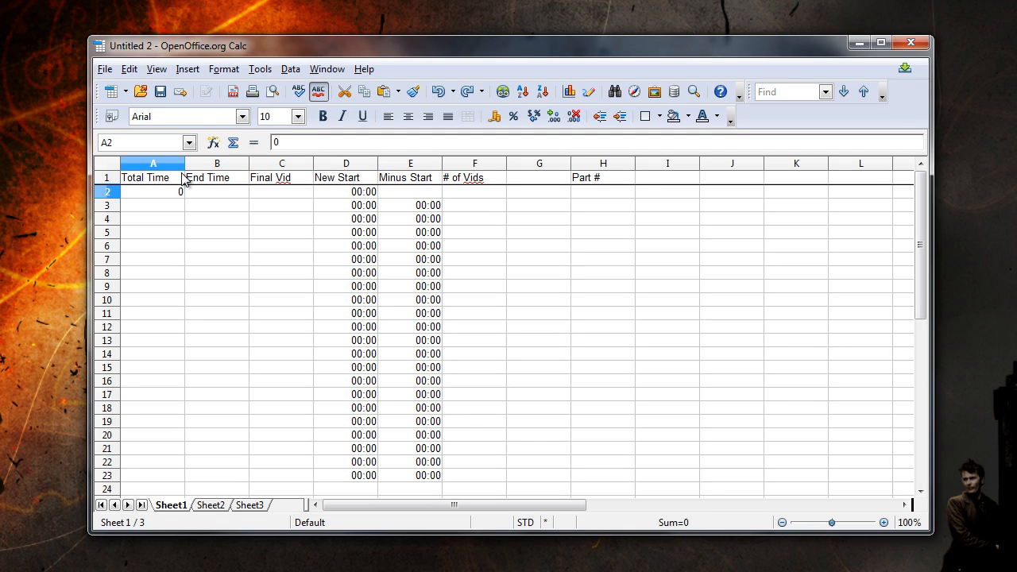
- Enter 0:13:54 as row 2's Total Time and check the final clip's length in Explorer
text(0:1)
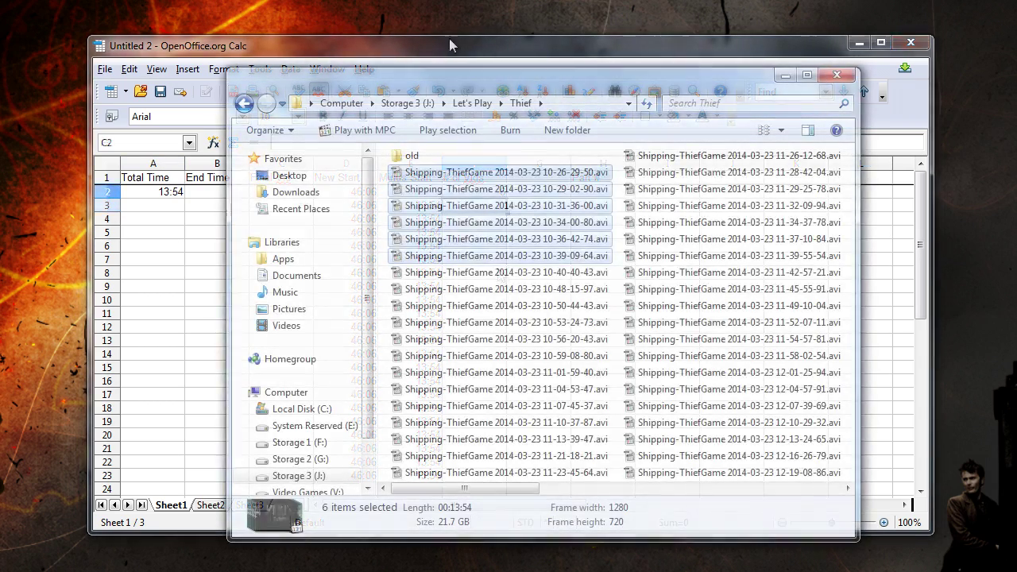
click(499, 254)
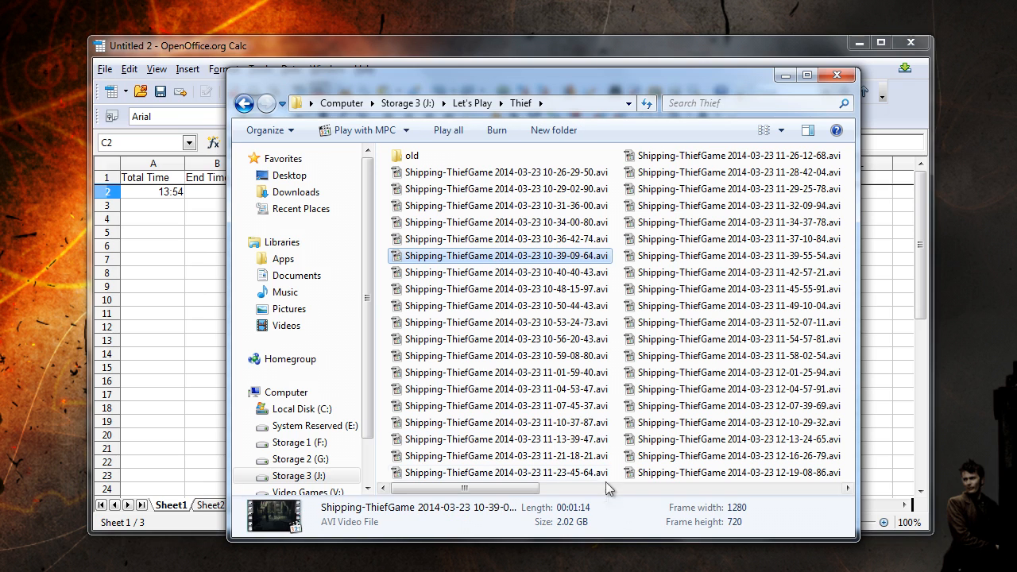
mouse_move(375, 86)
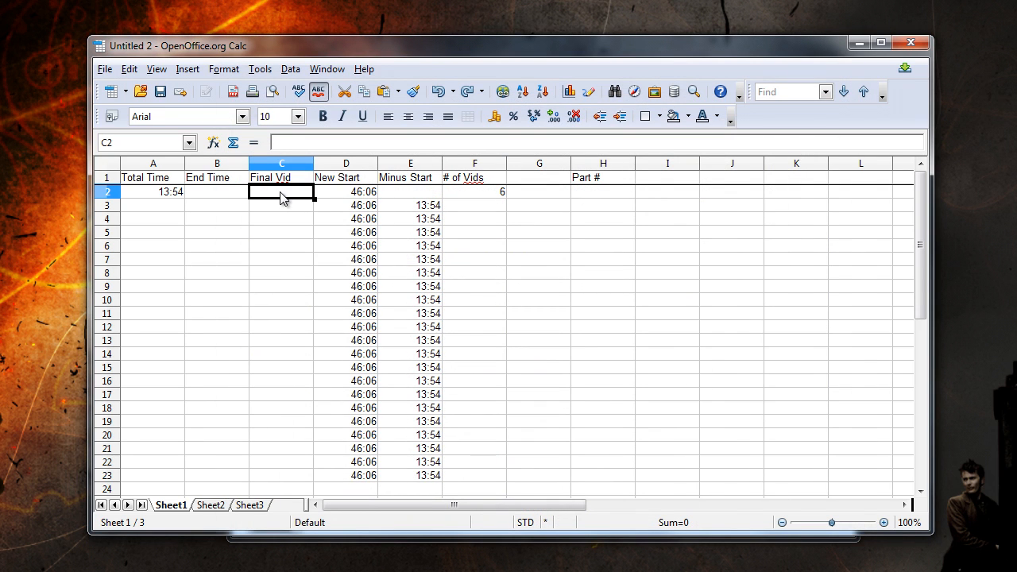
- Enter 0:1:14 as row 2's Final Vid and its End Time, giving New Start 47:20
text(0:1:)
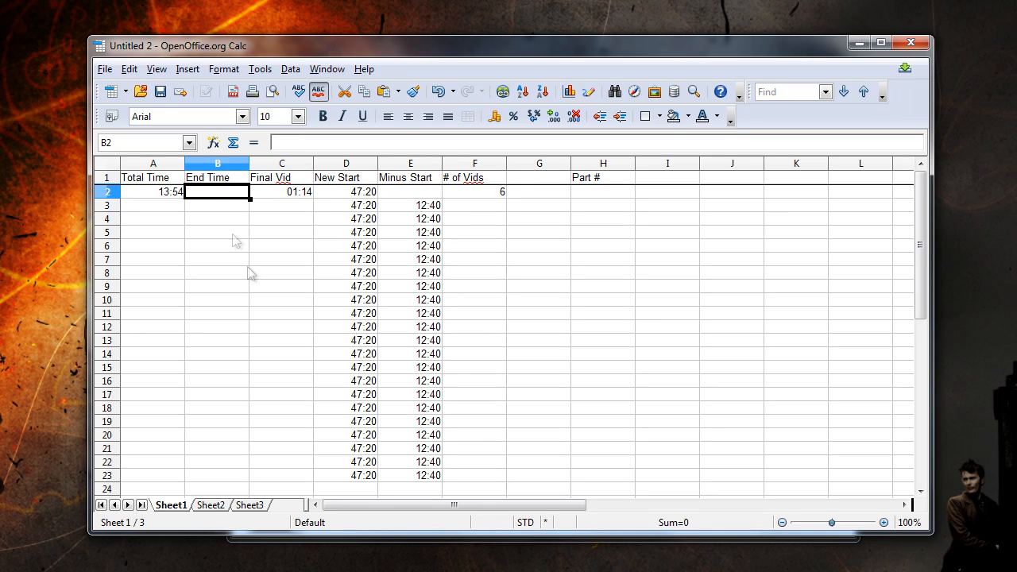
mouse_move(266, 292)
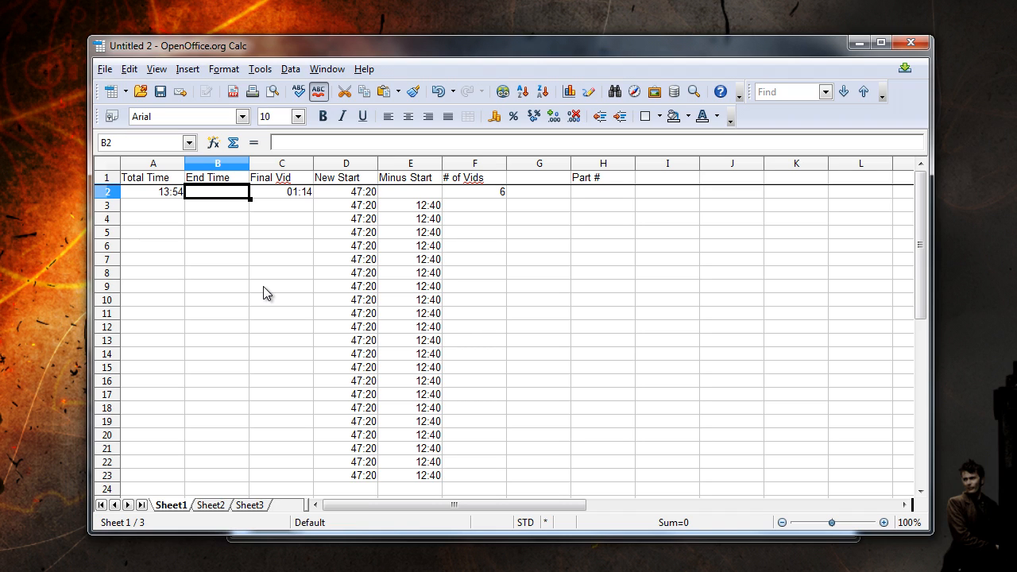
text(0:13:0)
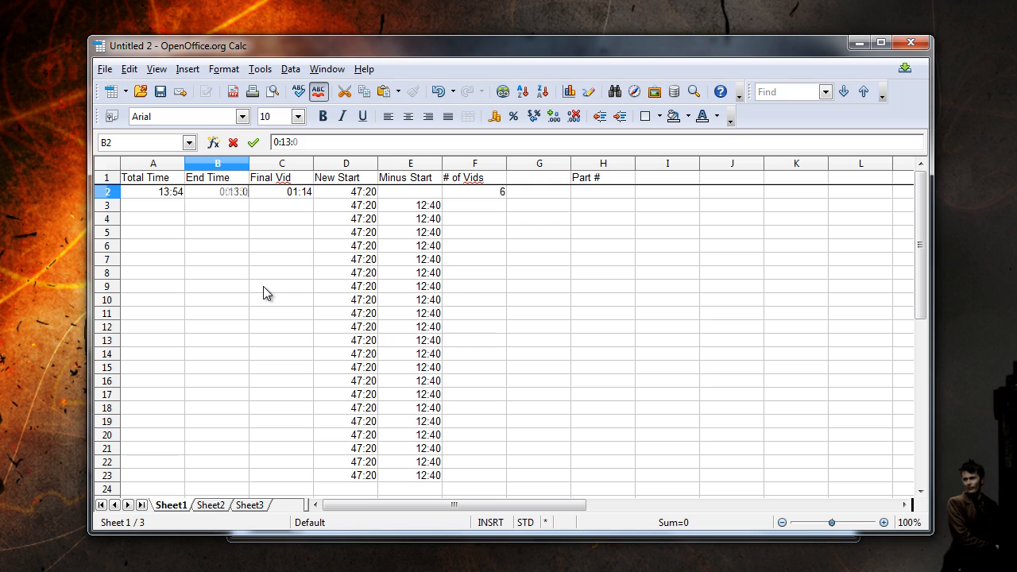
key(Return)
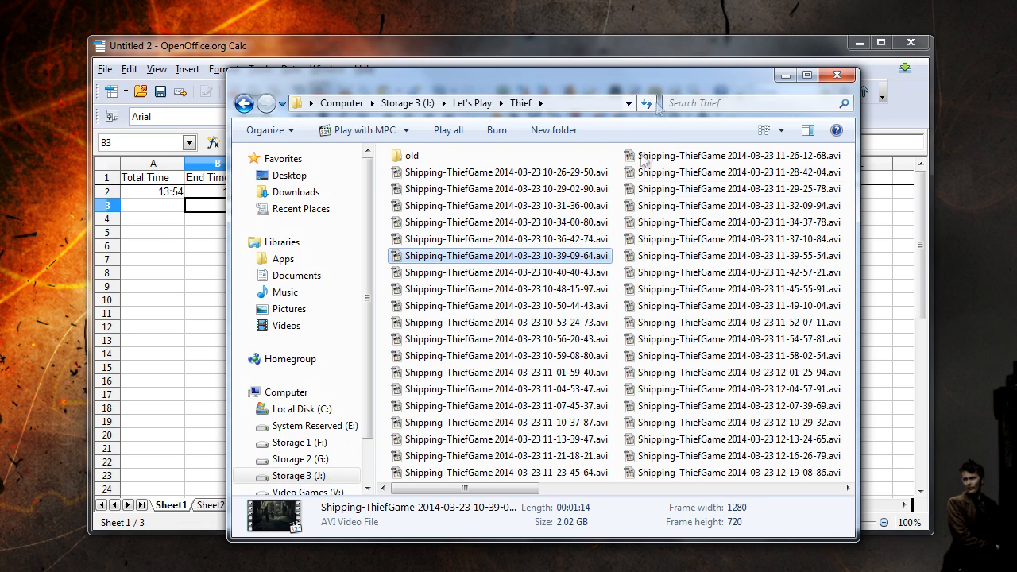
- Select the next five Thief clips in Explorer to read their combined length of 10:44
click(505, 323)
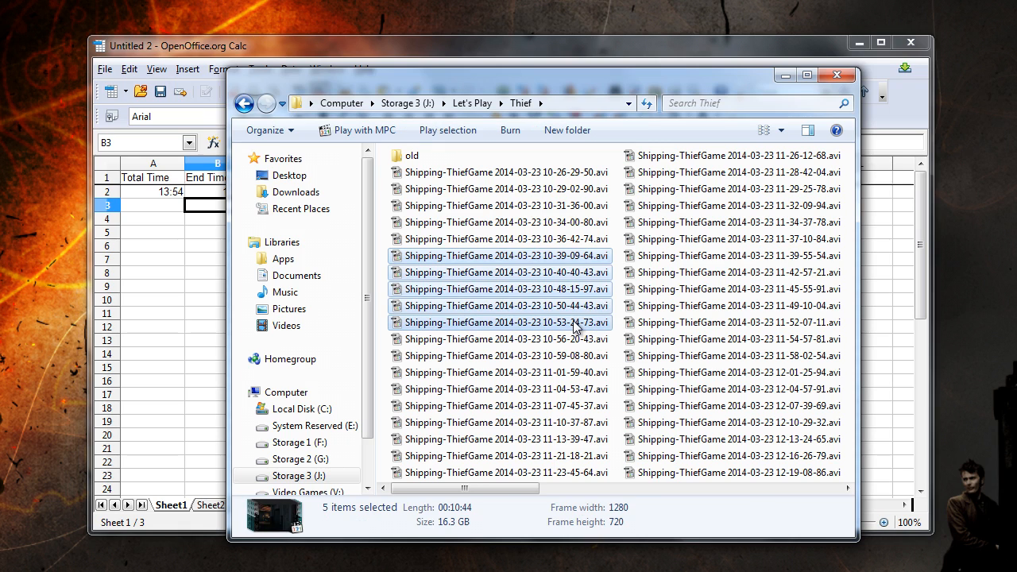
click(509, 340)
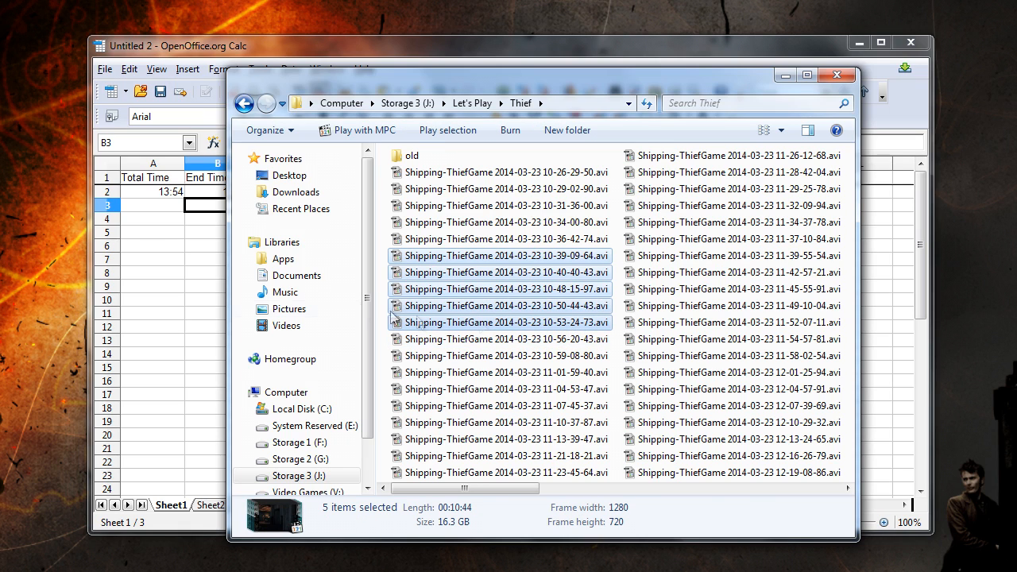
mouse_move(162, 215)
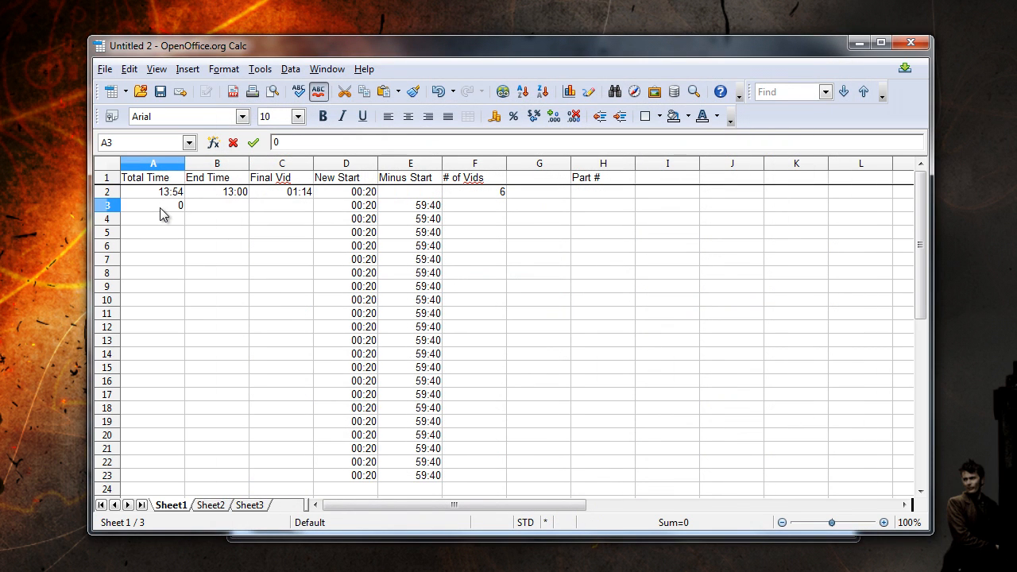
- Enter row 3's Total Time, correct it to 13:32, and set its video count to 6
text(0:10)
click(474, 205)
text(5)
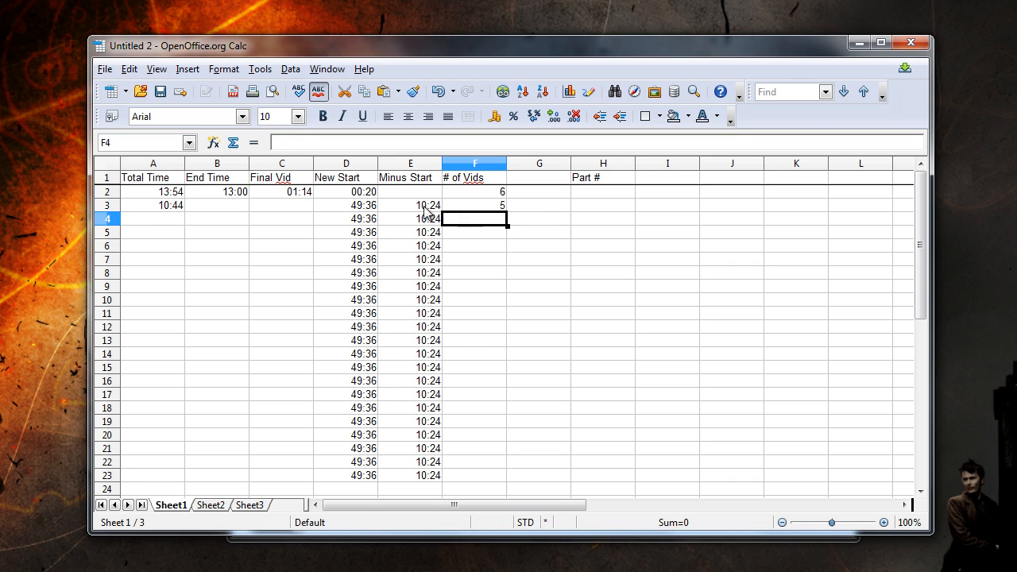
click(409, 205)
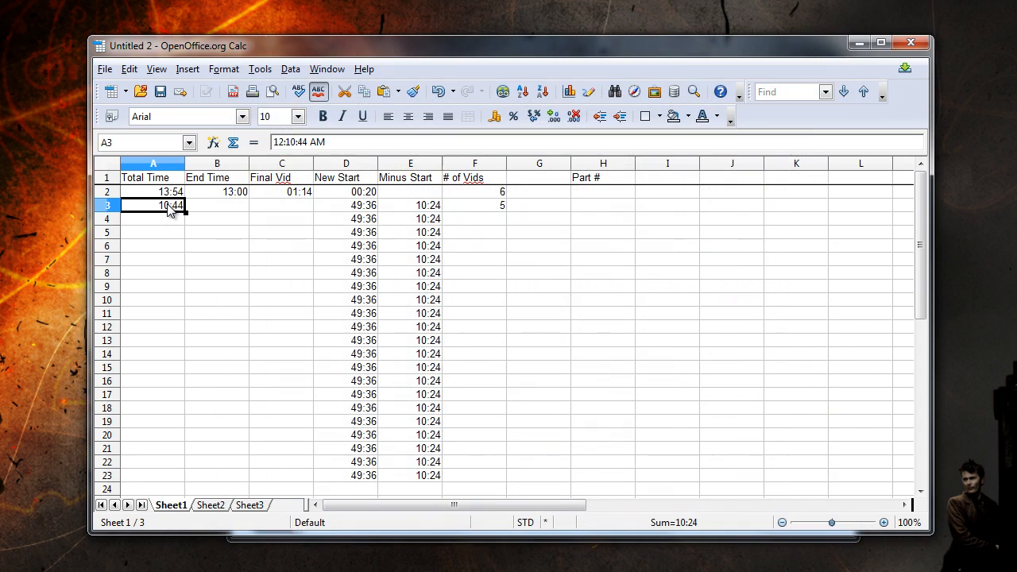
double_click(153, 205)
text(13:32)
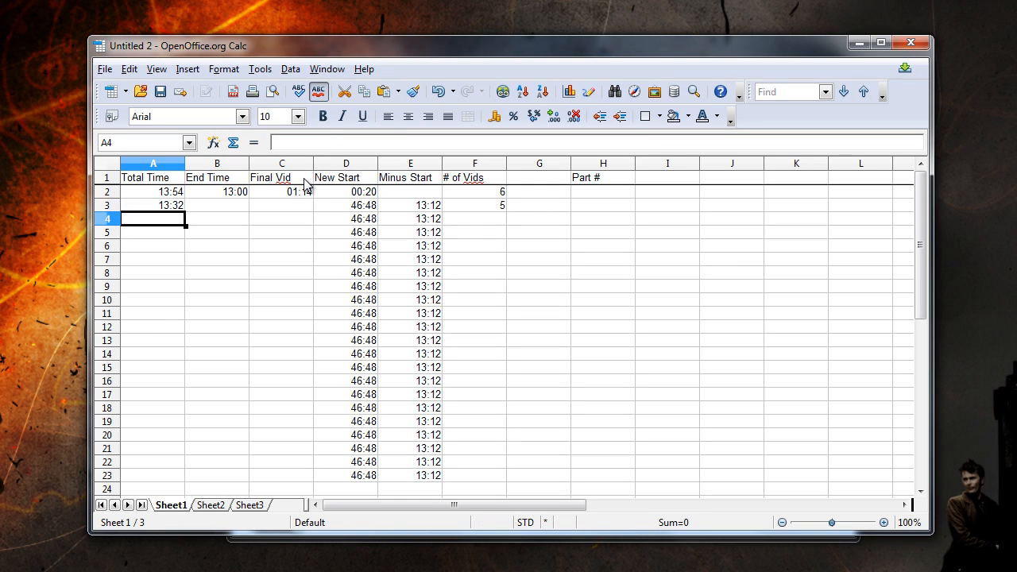
click(473, 205)
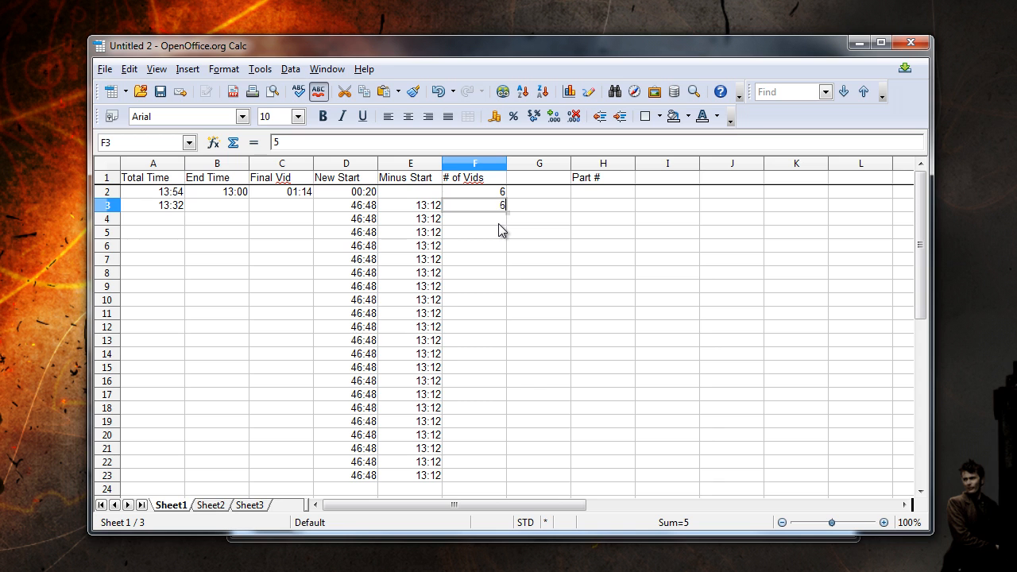
click(473, 219)
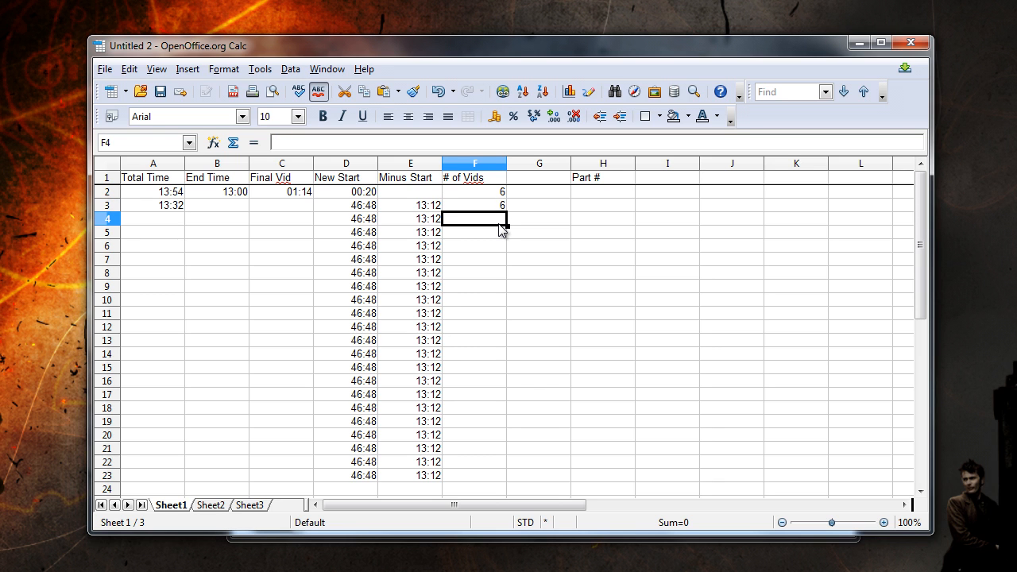